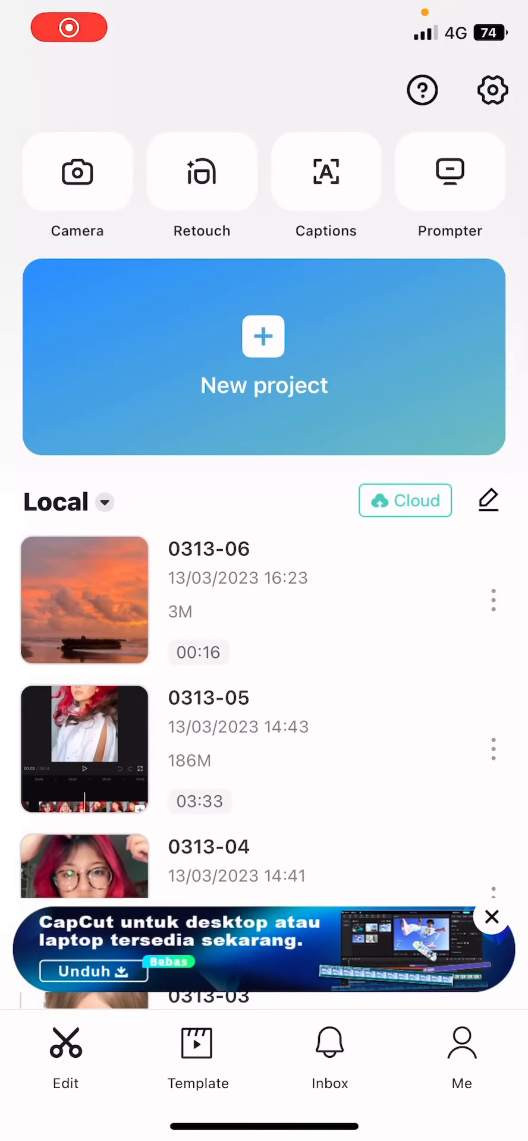
# Step: Switch from the home screen to the Template feed of recommended templates
pyautogui.click(494, 600)
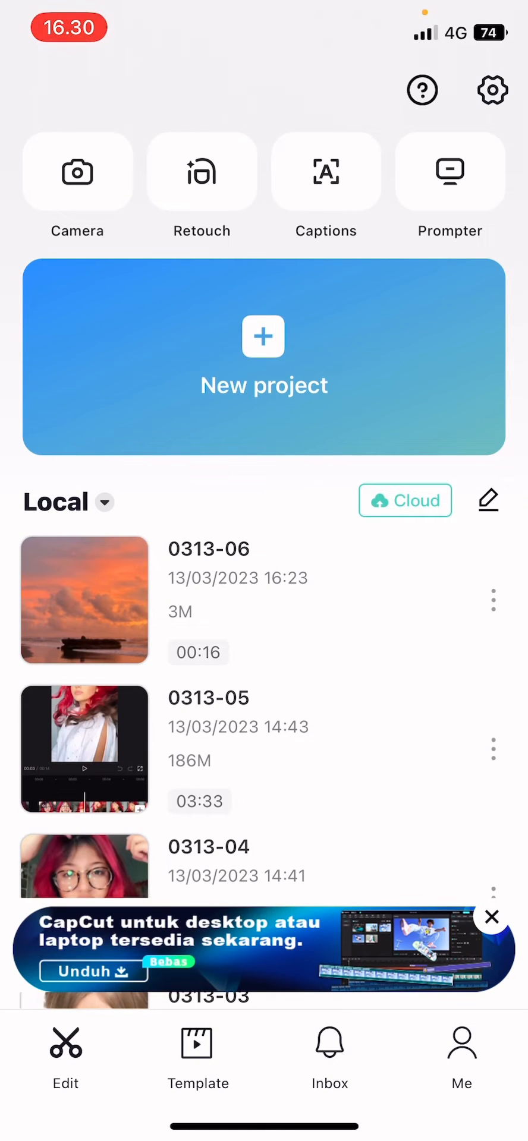
pyautogui.click(491, 917)
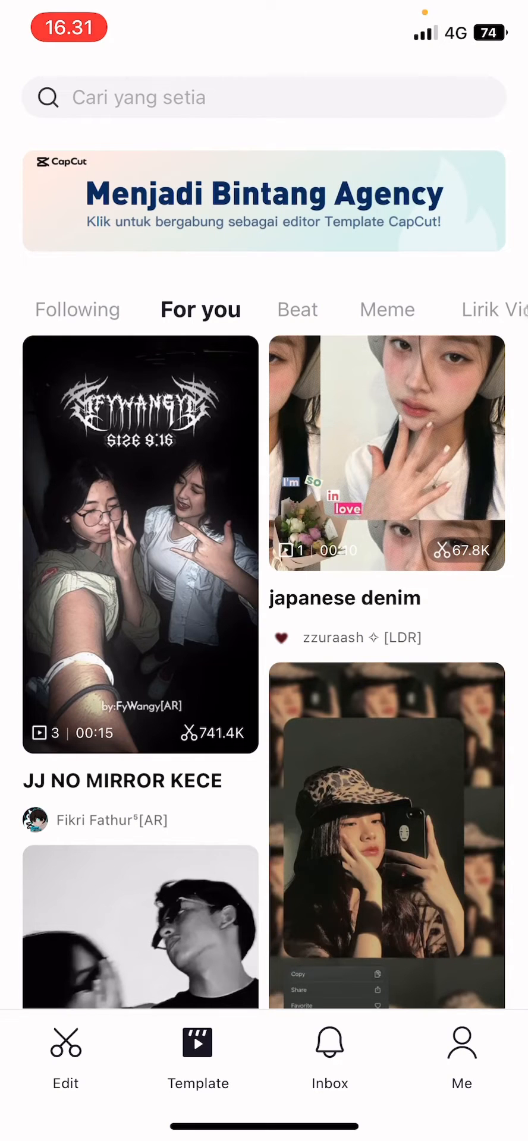
# Step: Open the 'japanese denim' template card from the For you feed
pyautogui.click(387, 451)
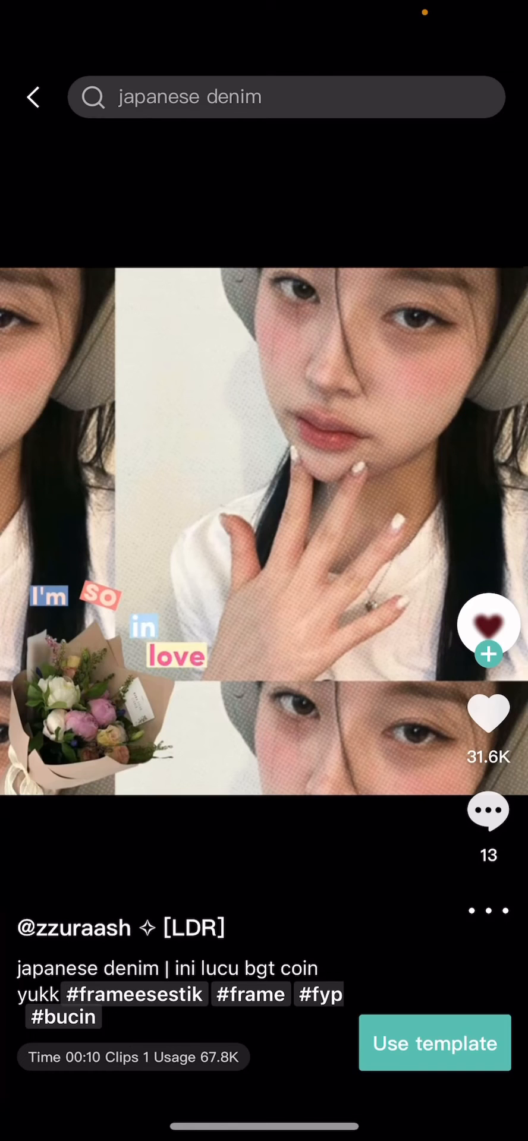
# Step: Use the template with a photo, preview it, exit, and save the result to projects
pyautogui.click(435, 1042)
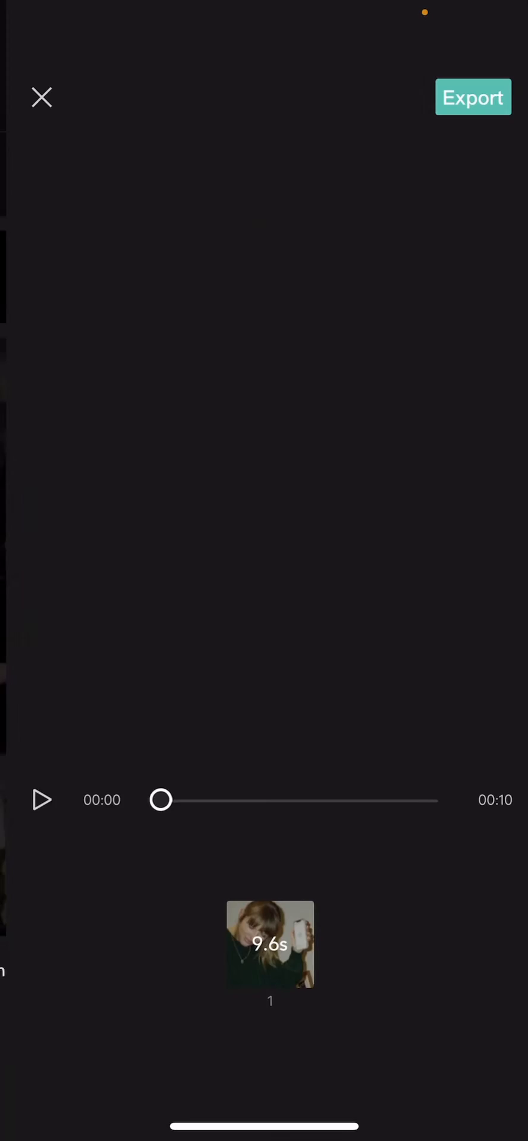
pyautogui.click(42, 799)
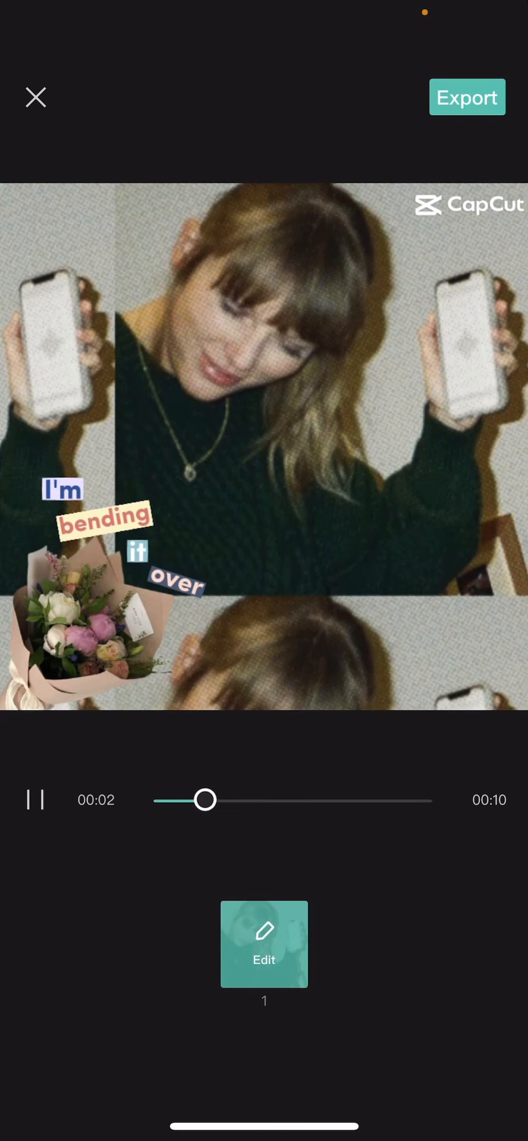
pyautogui.click(34, 96)
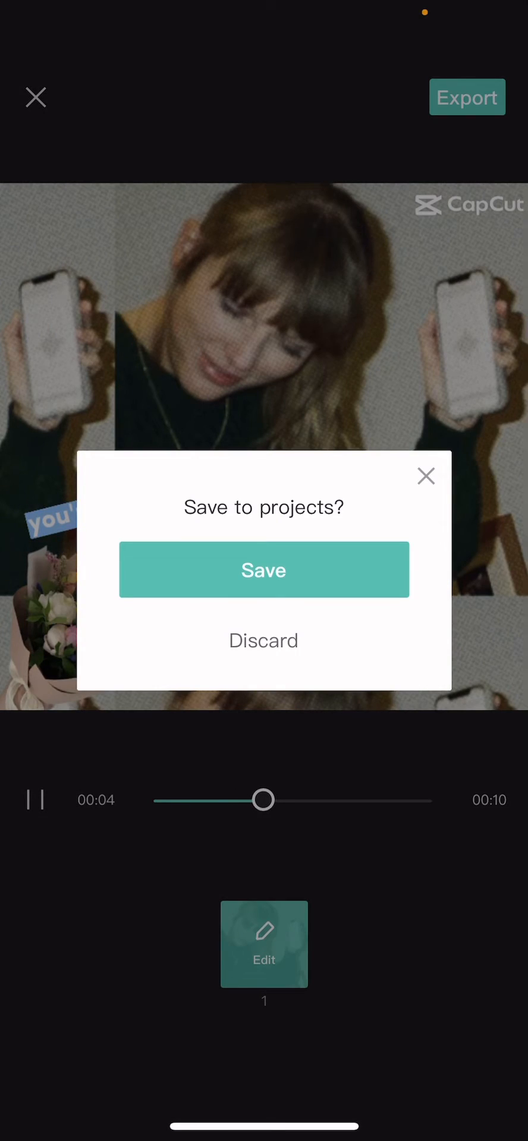
pyautogui.click(264, 569)
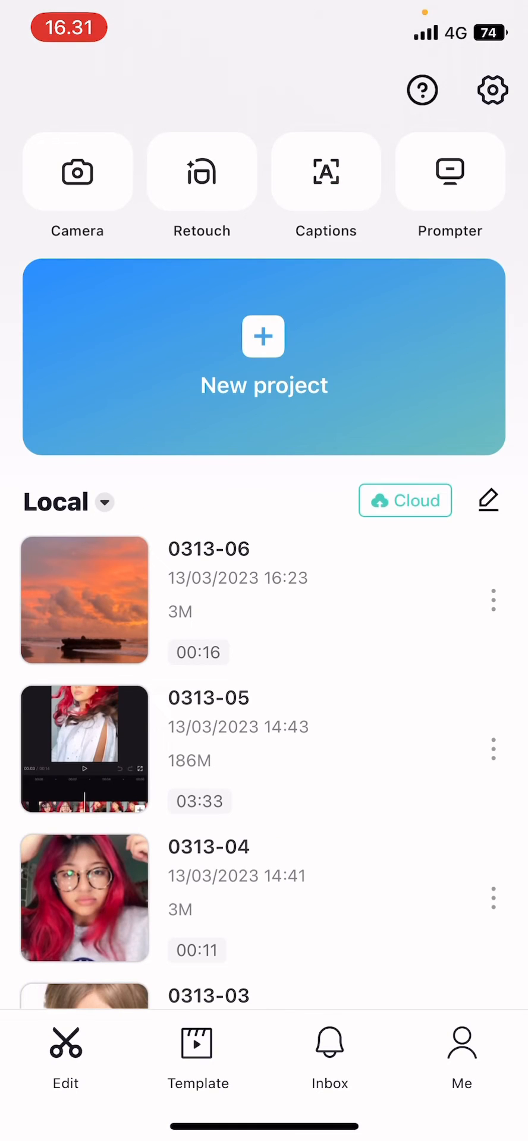
# Step: Show Local > Templates, listing the two saved template projects
pyautogui.click(111, 501)
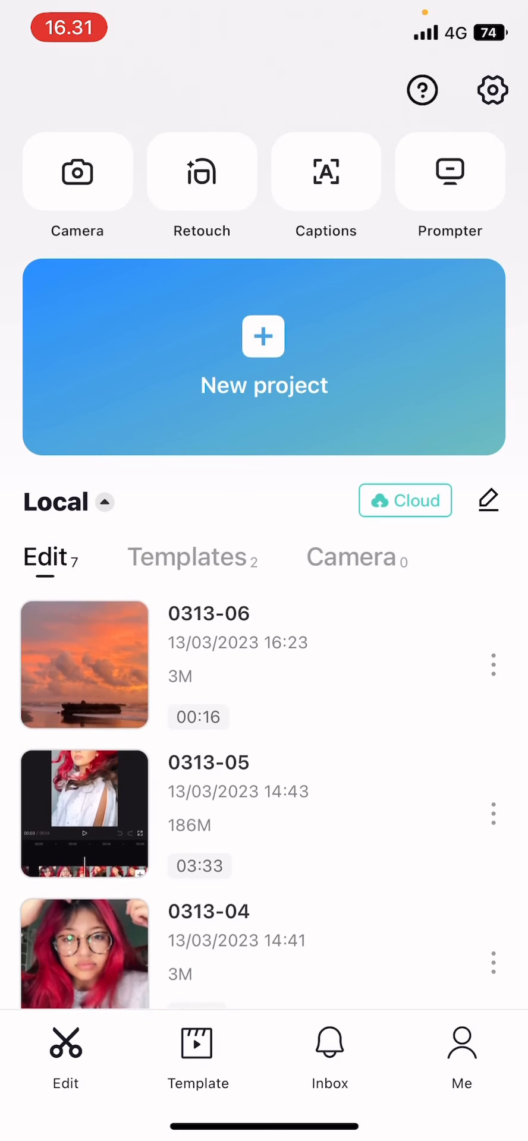
pyautogui.click(192, 556)
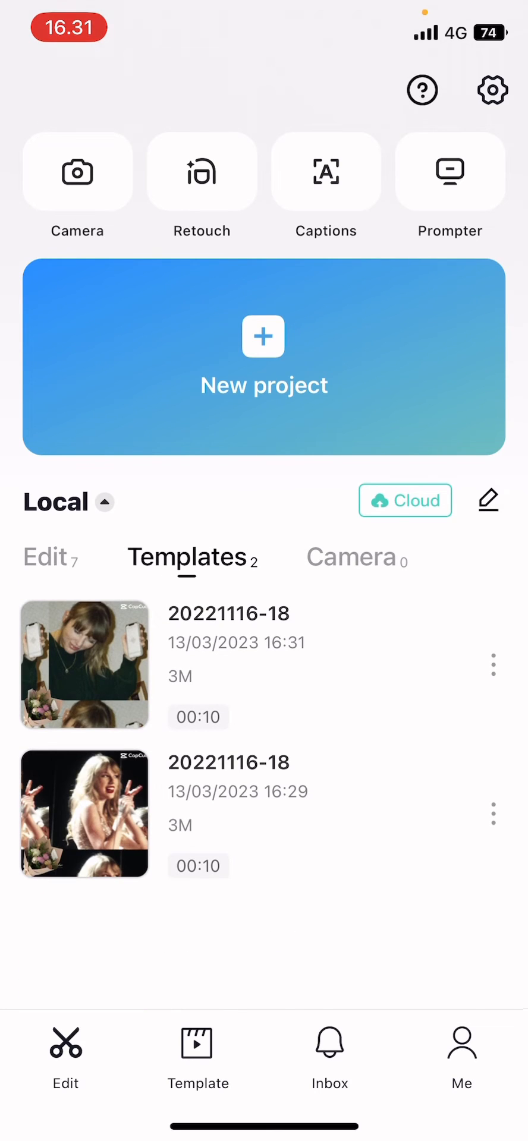
pyautogui.click(493, 813)
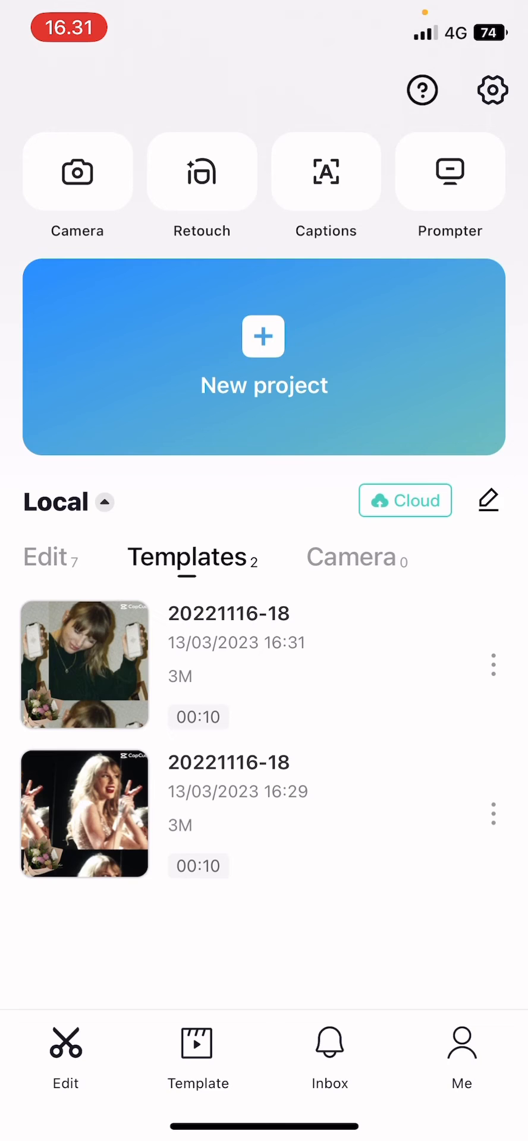
# Step: Reopen the older stage-photo template and reveal its Replace/Crop/Volume clip options
pyautogui.click(83, 813)
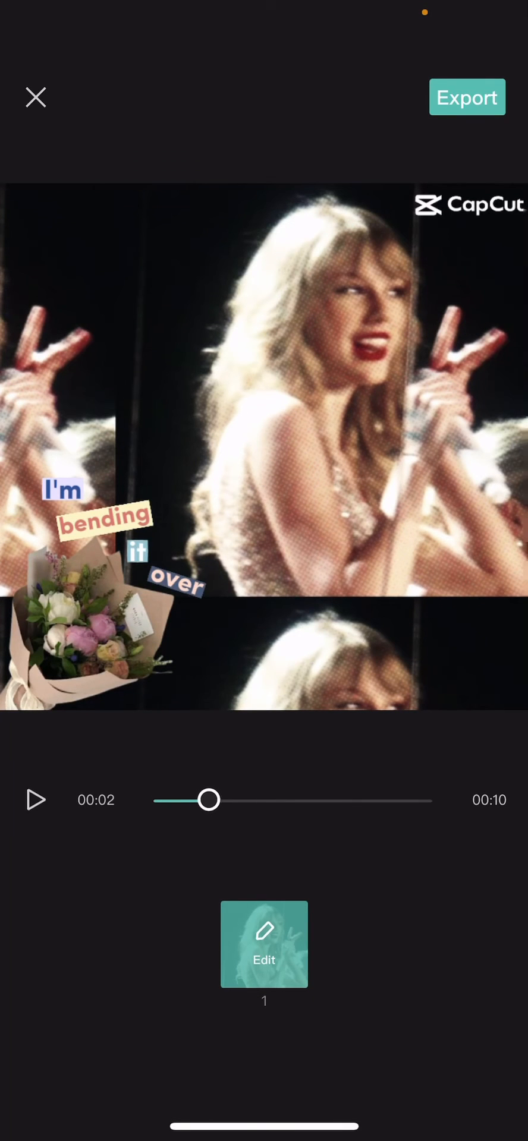
pyautogui.click(264, 945)
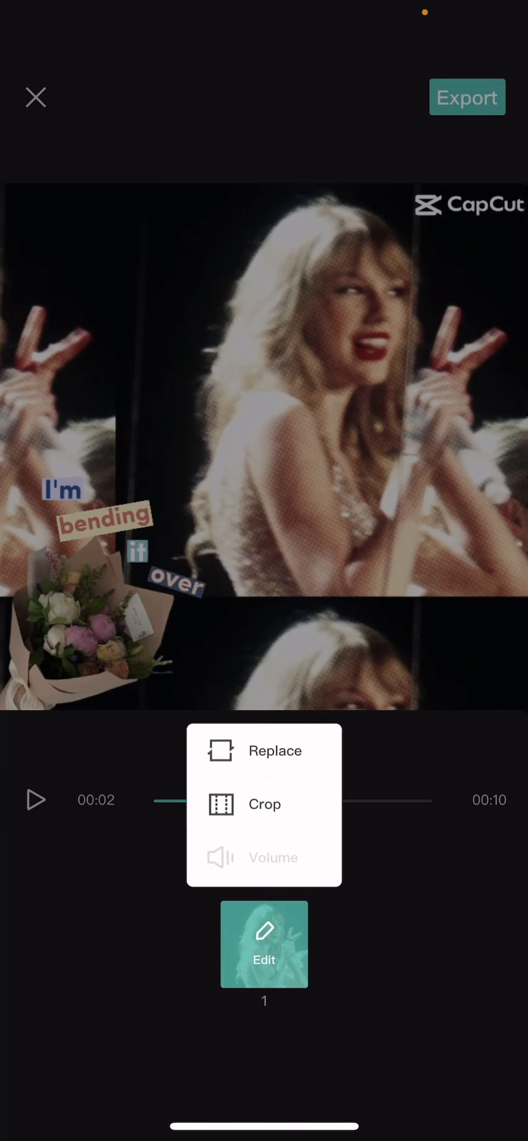